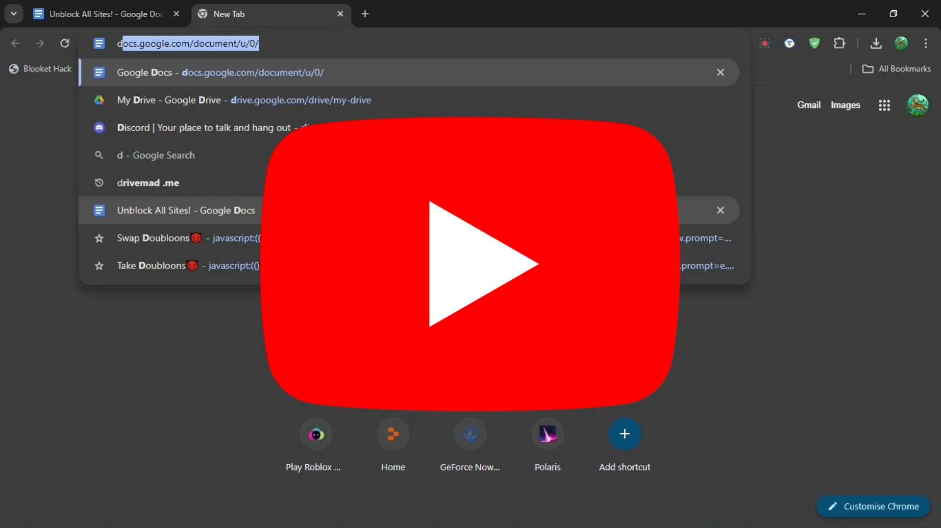
# Search the Unblock All Sites! document for 'coursera'.
pyautogui.write('red')
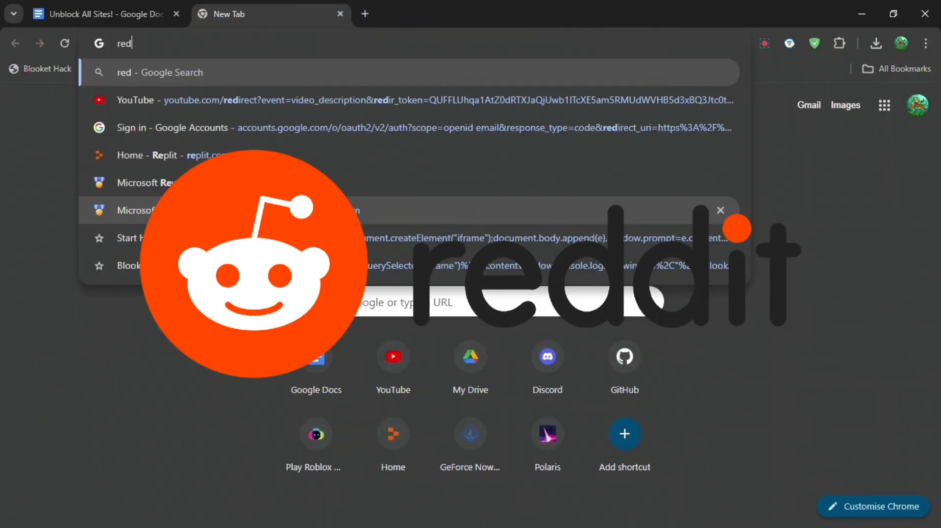
pyautogui.click(106, 13)
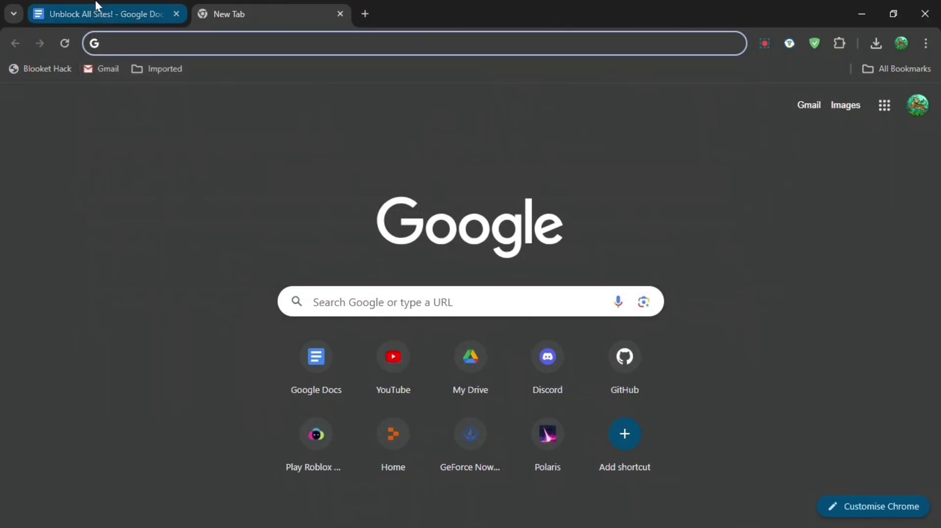
pyautogui.click(105, 14)
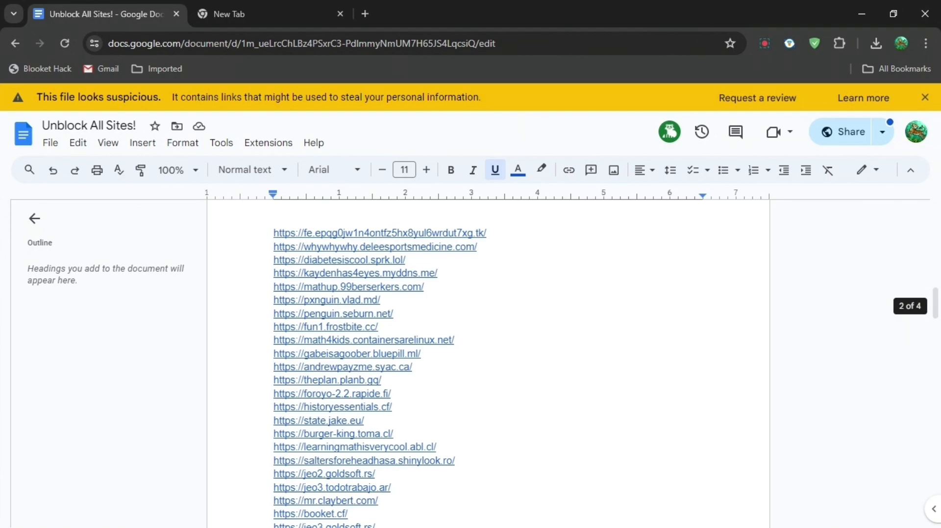
pyautogui.press('ctrl+f')
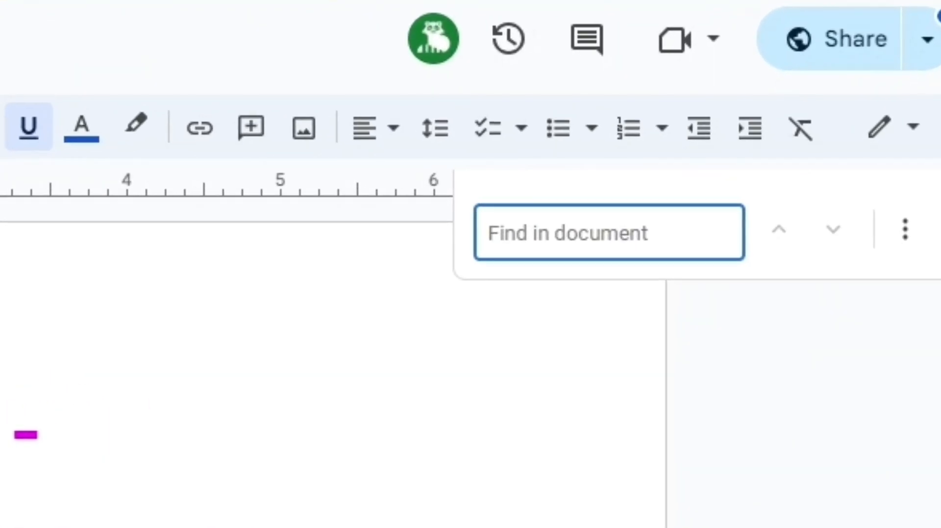
pyautogui.write('coursera.gq')
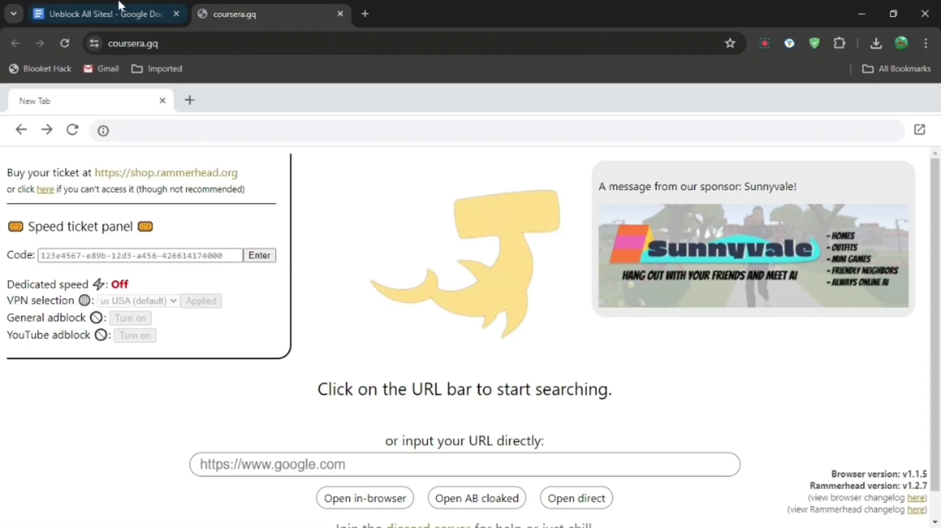
# Load the nirbytes.com 1000-proxies-for-school-chromebook-2024 post inside the coursera.gq proxy.
pyautogui.click(102, 14)
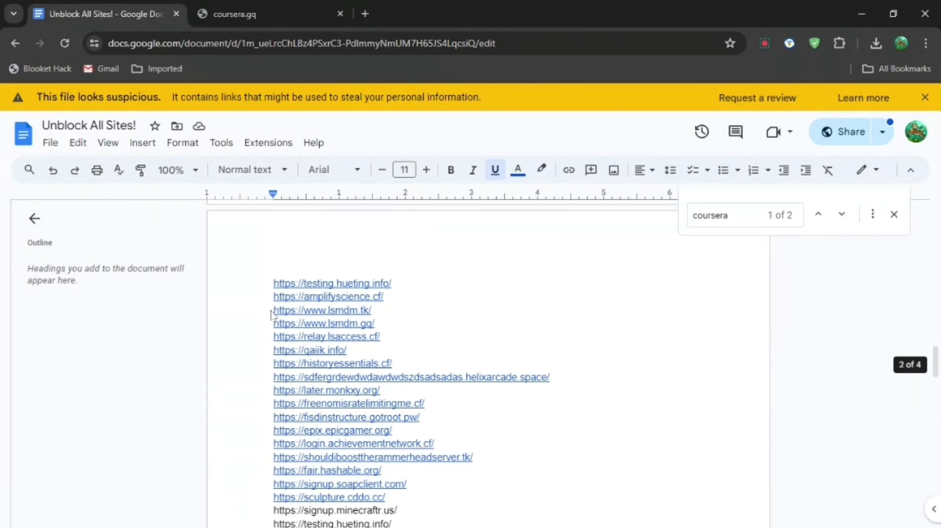
pyautogui.click(818, 214)
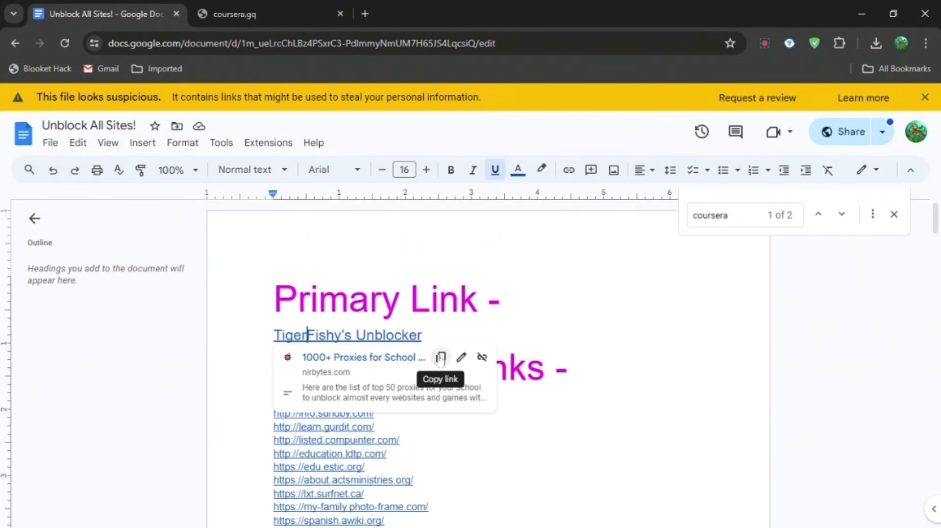
pyautogui.click(258, 13)
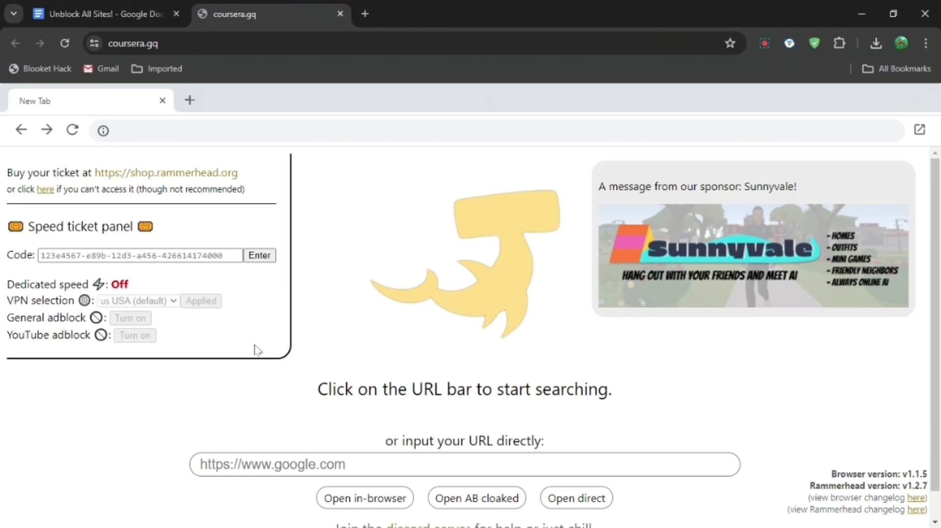
pyautogui.write('https://nirbytes.com/post/1000-proxies-for-school-chromebook-2024')
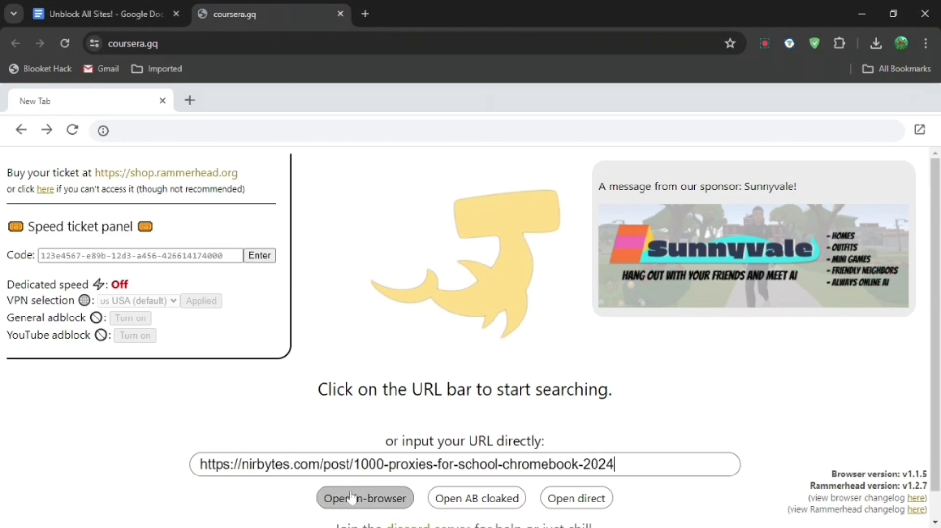
pyautogui.click(365, 497)
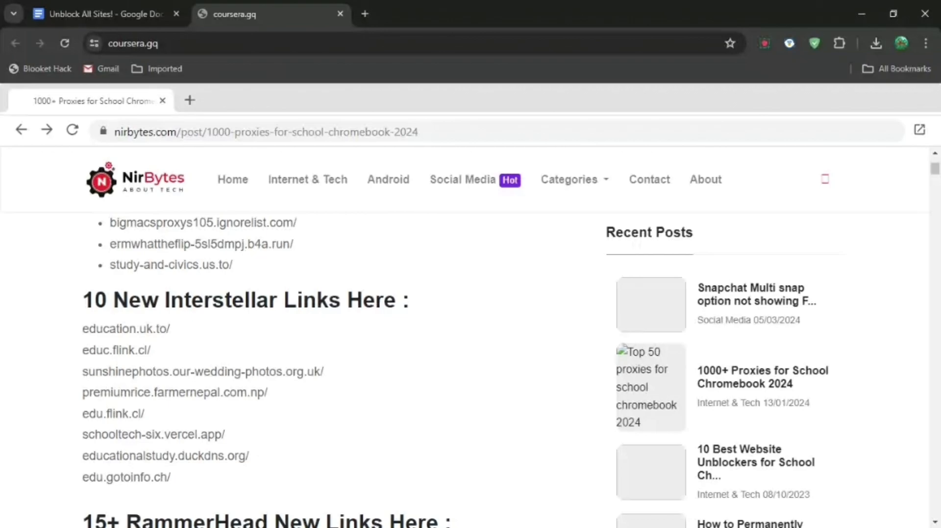
# Scroll the NirBytes post and open the study-and-civics.us.to Doge Unblocker tab.
pyautogui.scroll(3)
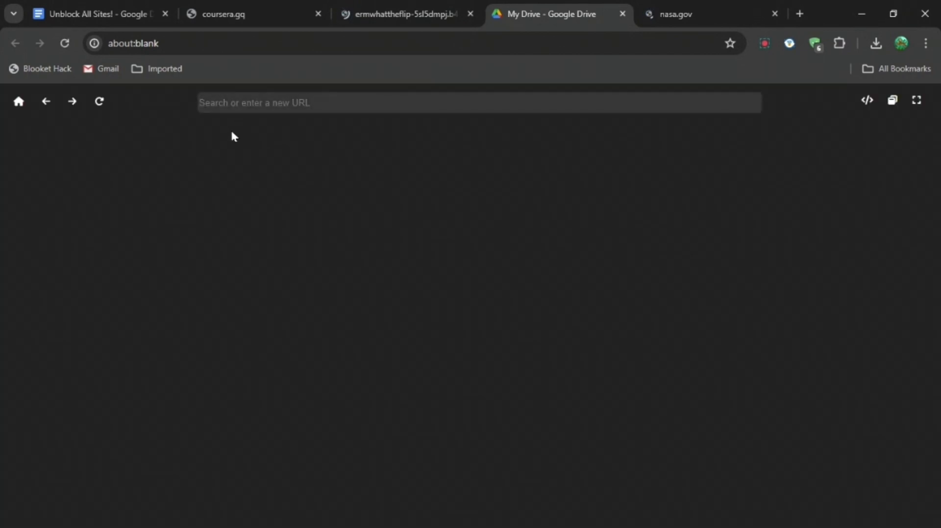
pyautogui.click(406, 14)
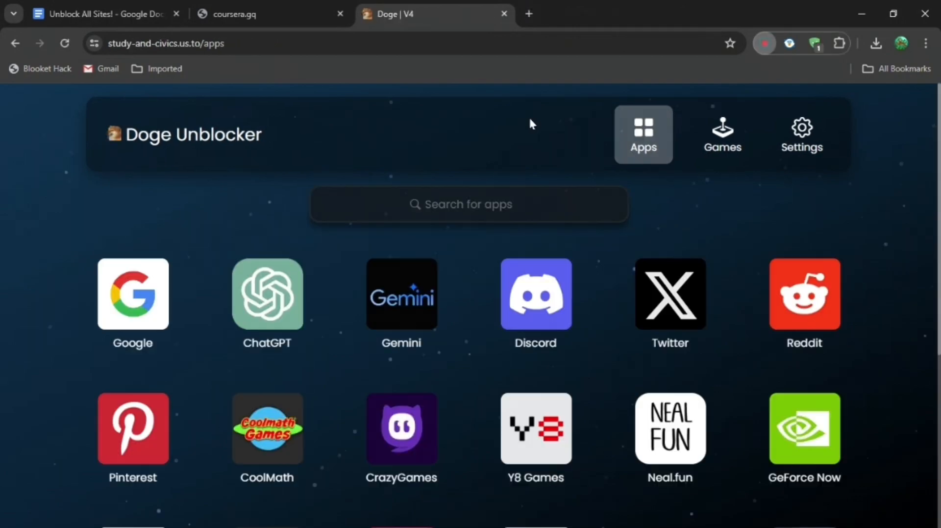
pyautogui.moveTo(805, 297)
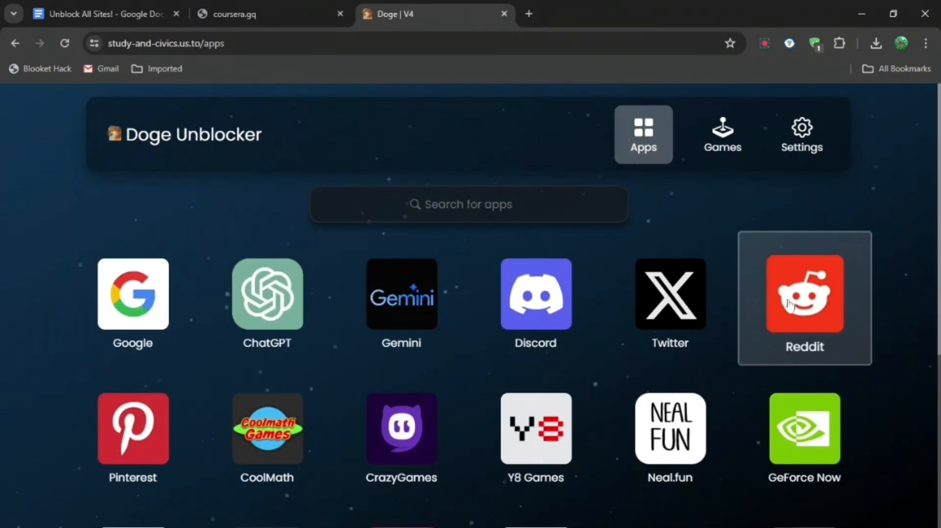
pyautogui.scroll(-3)
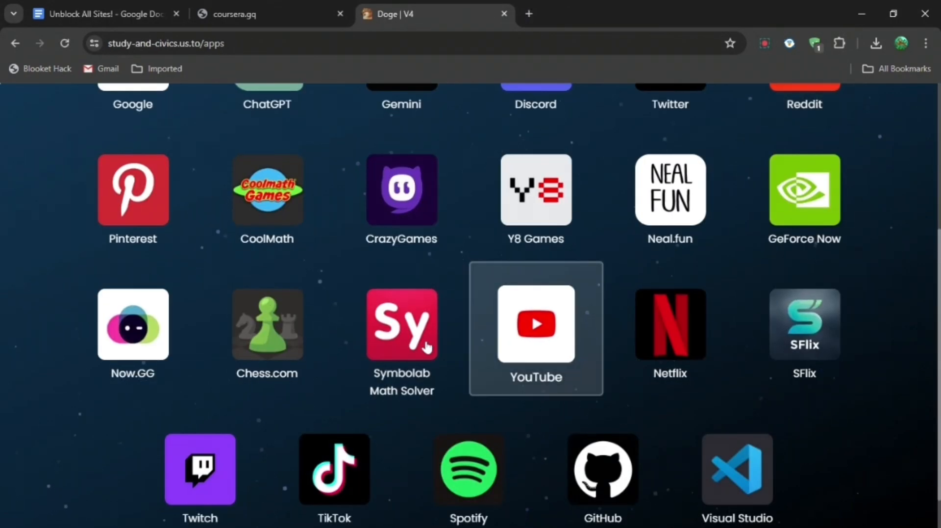